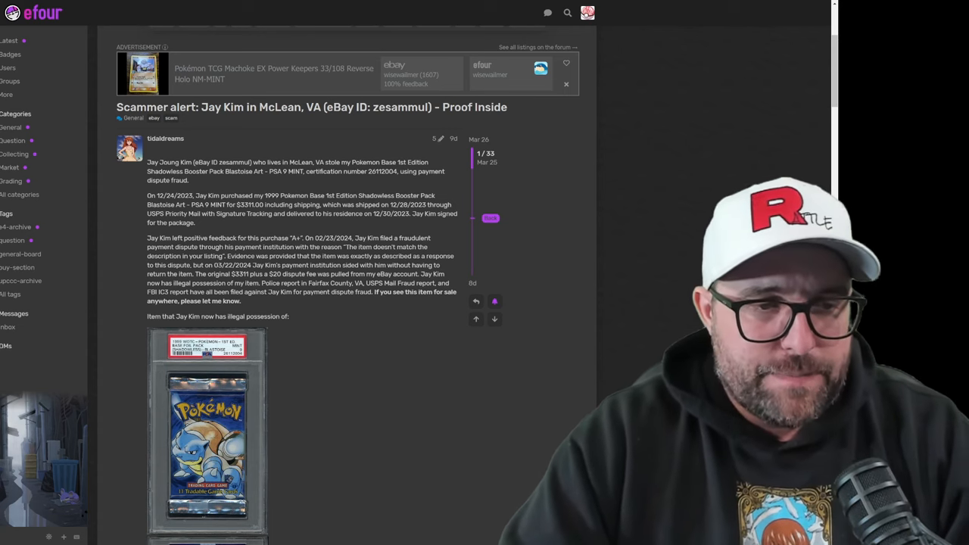
mouse_move(363, 376)
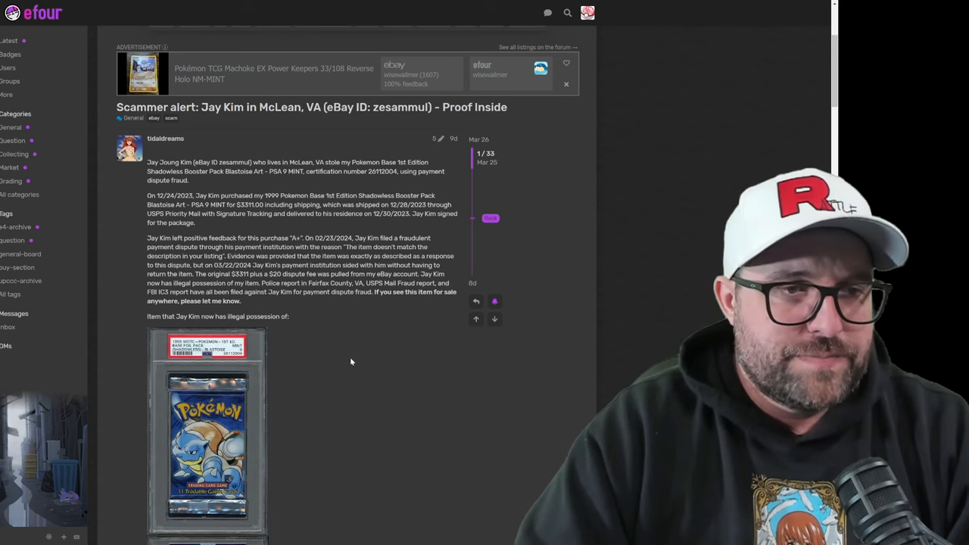
mouse_move(381, 376)
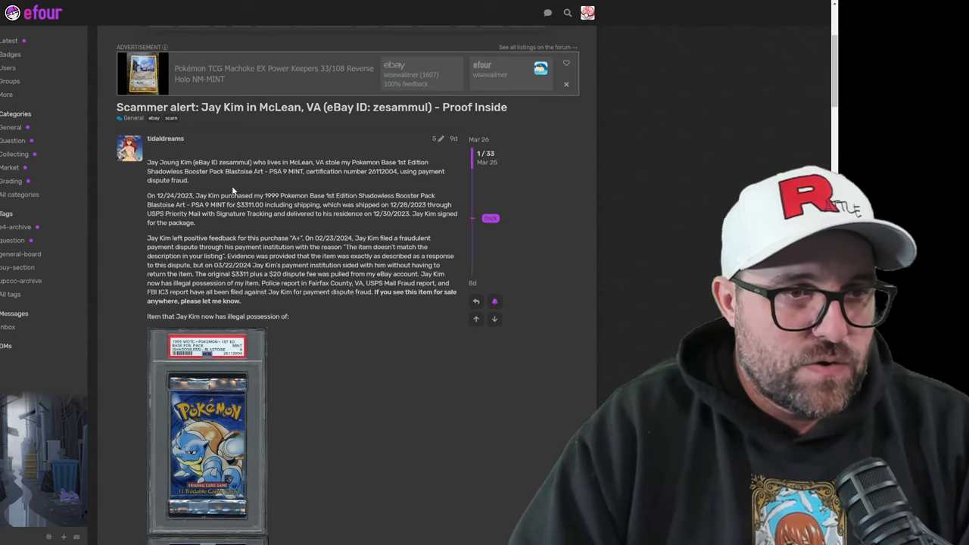
mouse_move(271, 184)
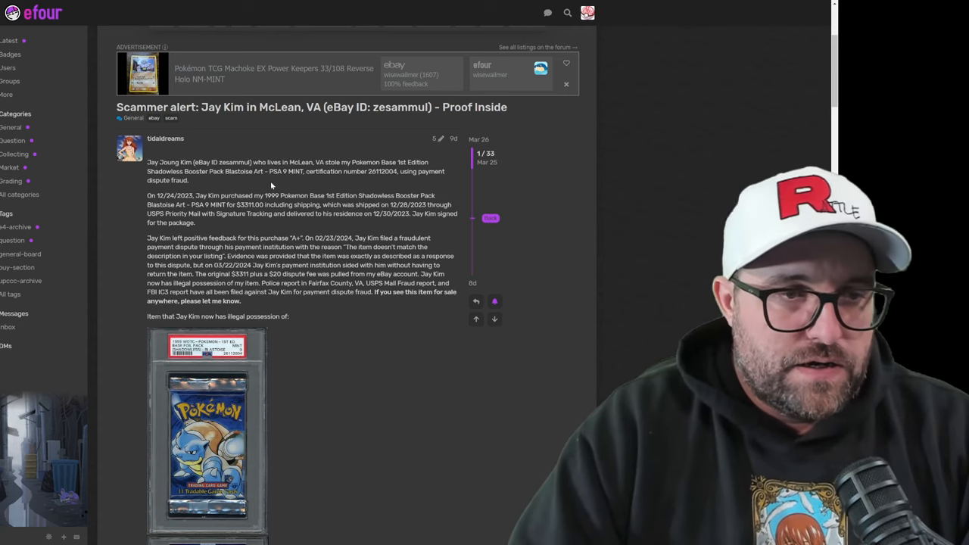
mouse_move(280, 192)
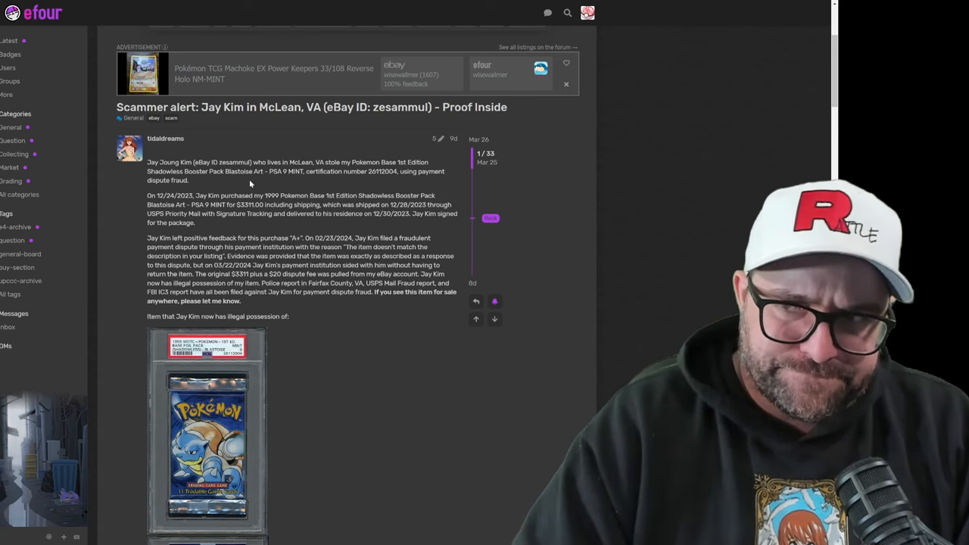
mouse_move(197, 230)
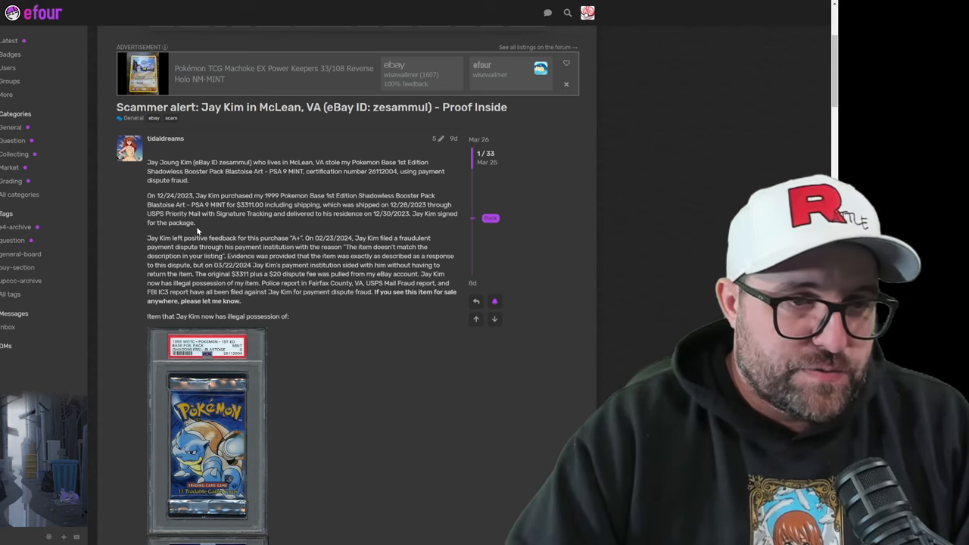
mouse_move(209, 230)
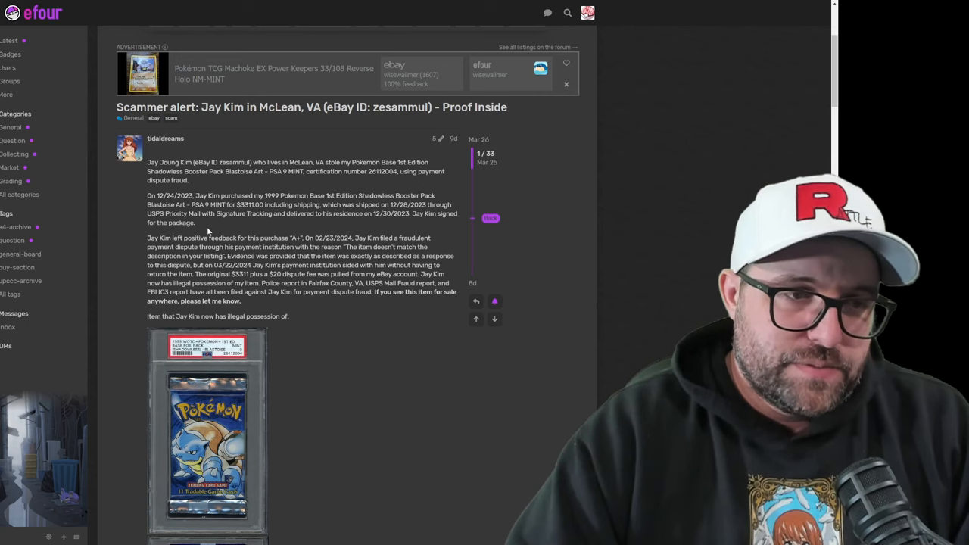
scroll(down, 3)
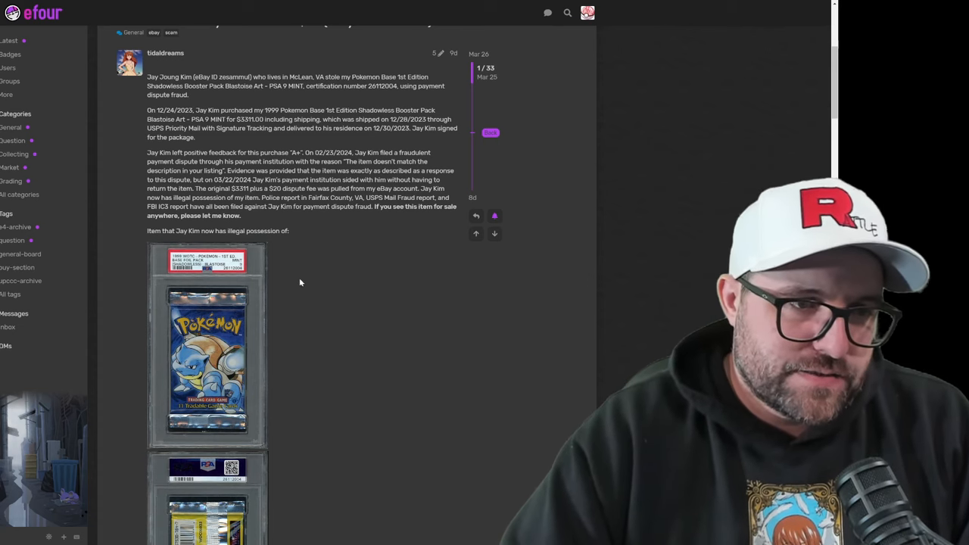
mouse_move(309, 297)
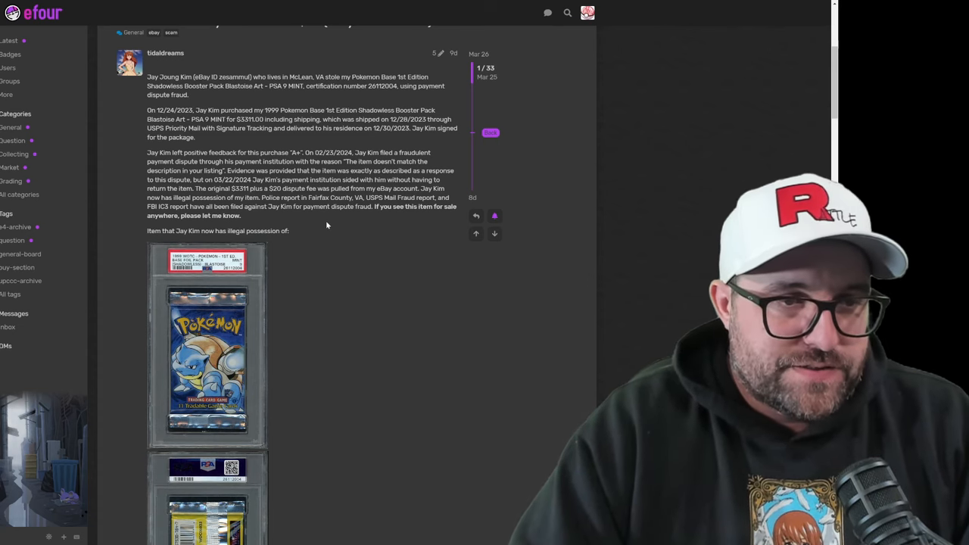
- Scroll the post to show both PSA-graded Blastoise pack images and the proof-of-delivery heading
scroll(down, 3)
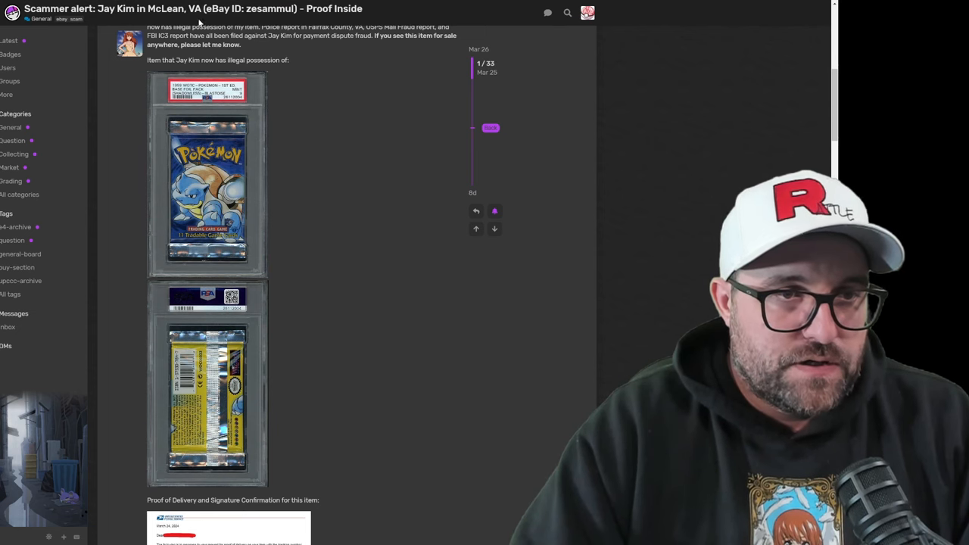
scroll(up, 3)
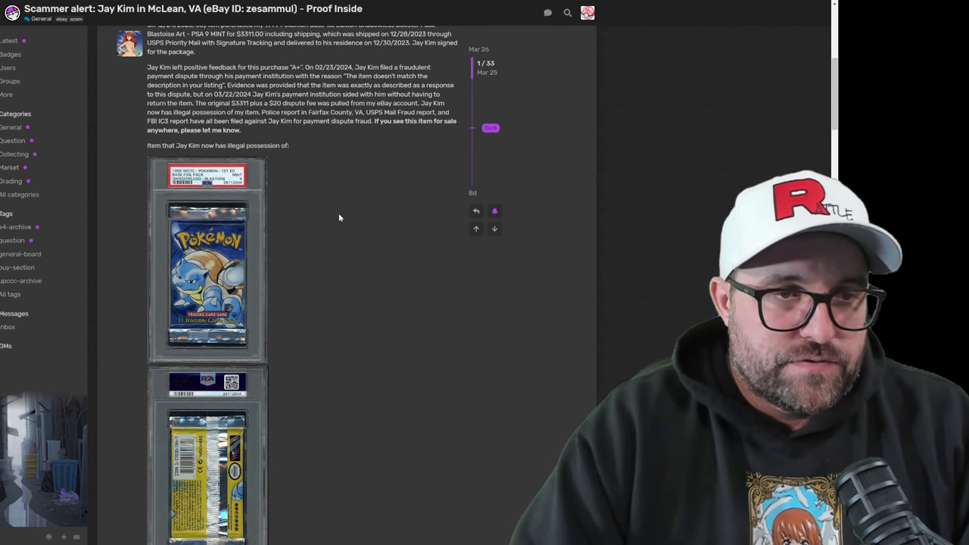
scroll(down, 3)
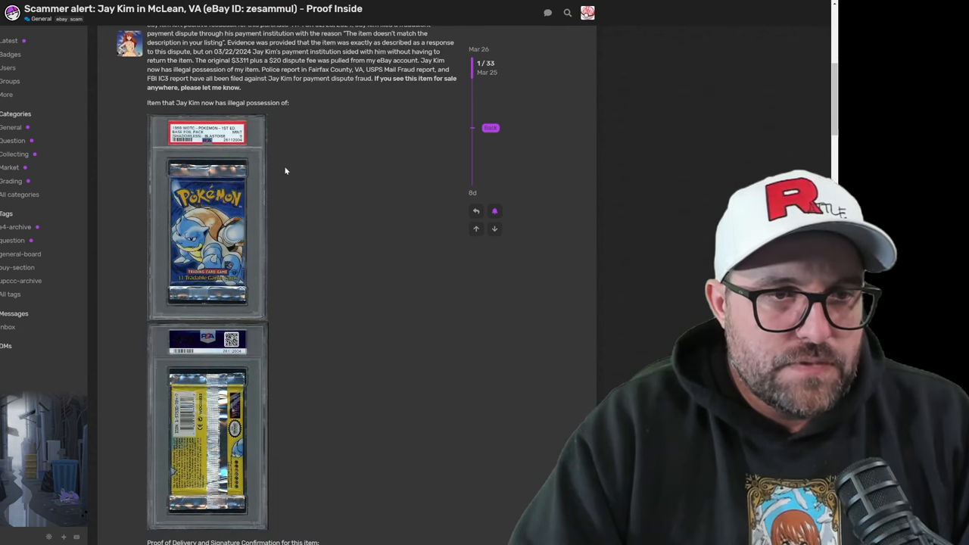
click(206, 227)
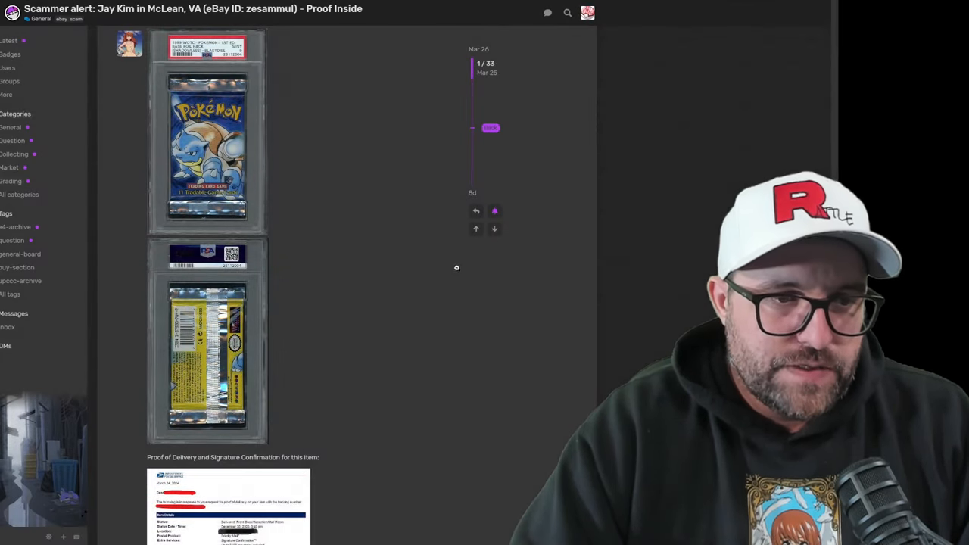
click(206, 356)
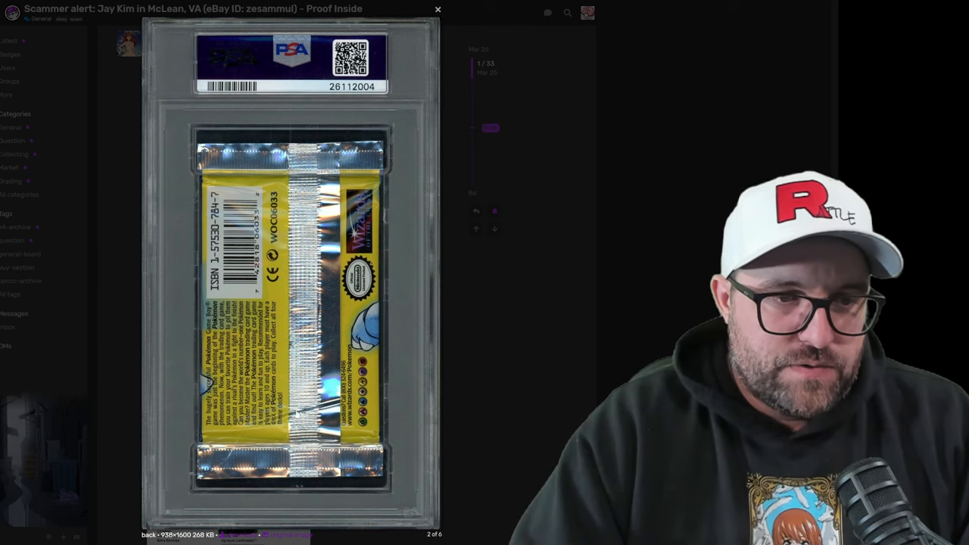
click(438, 9)
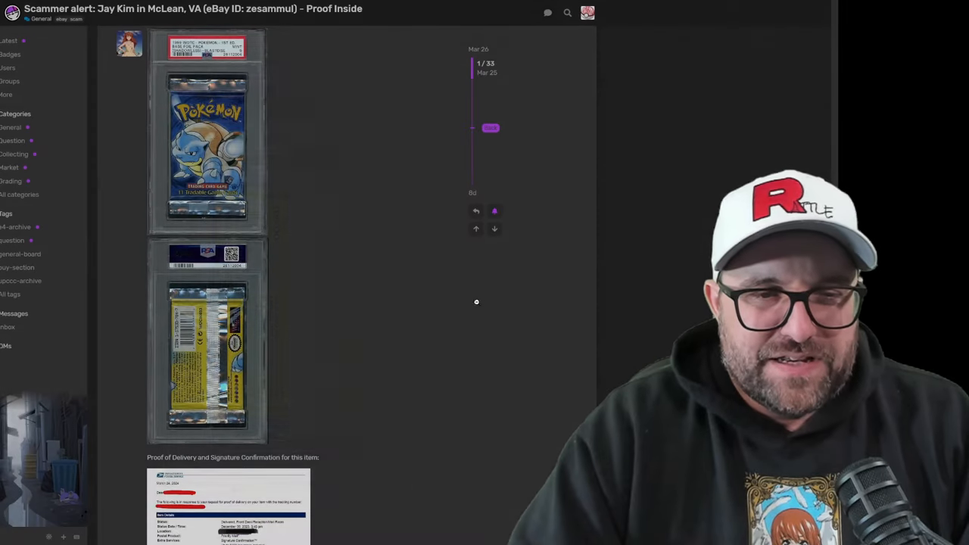
click(206, 144)
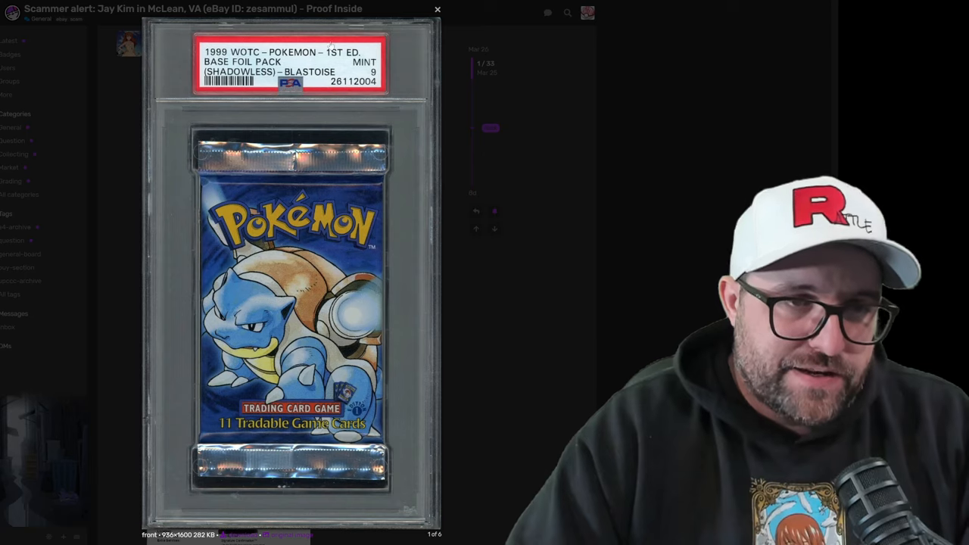
click(436, 9)
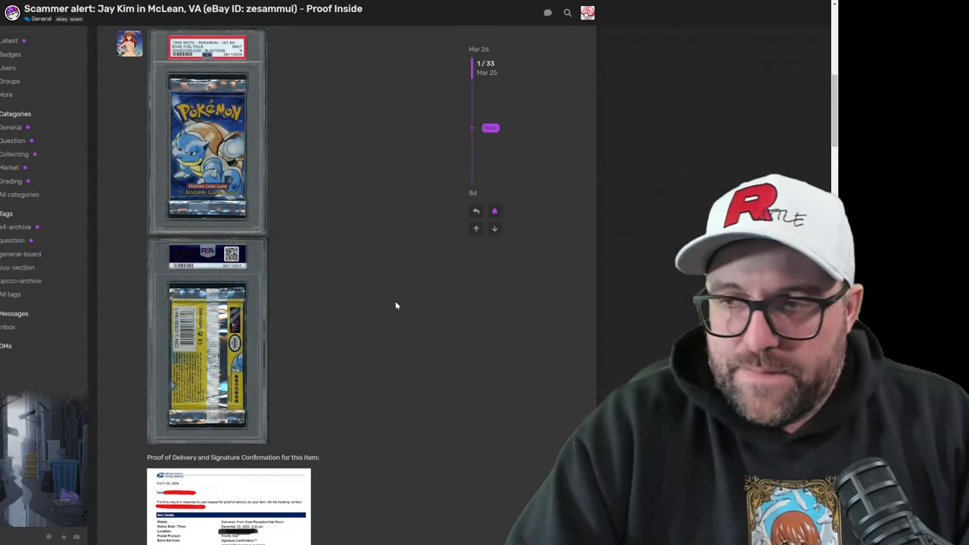
click(206, 356)
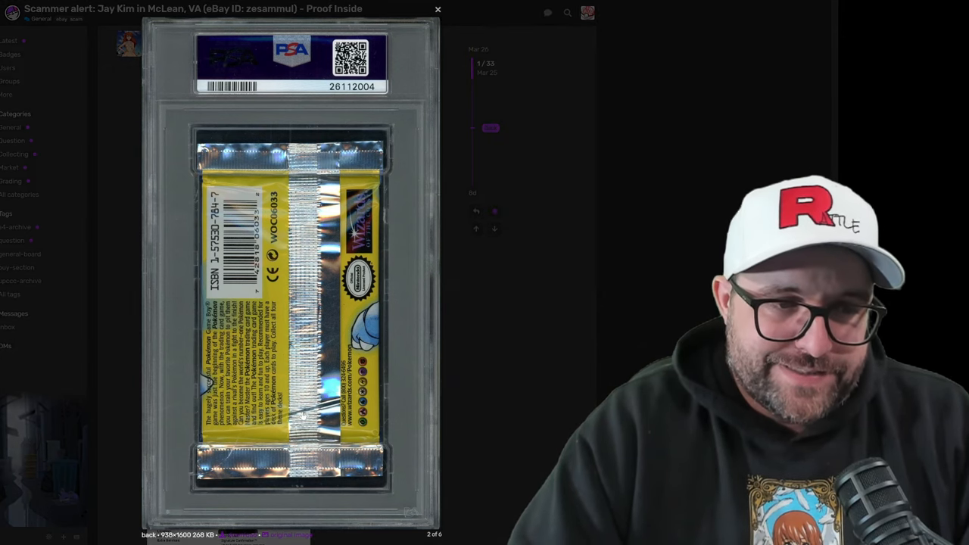
click(438, 9)
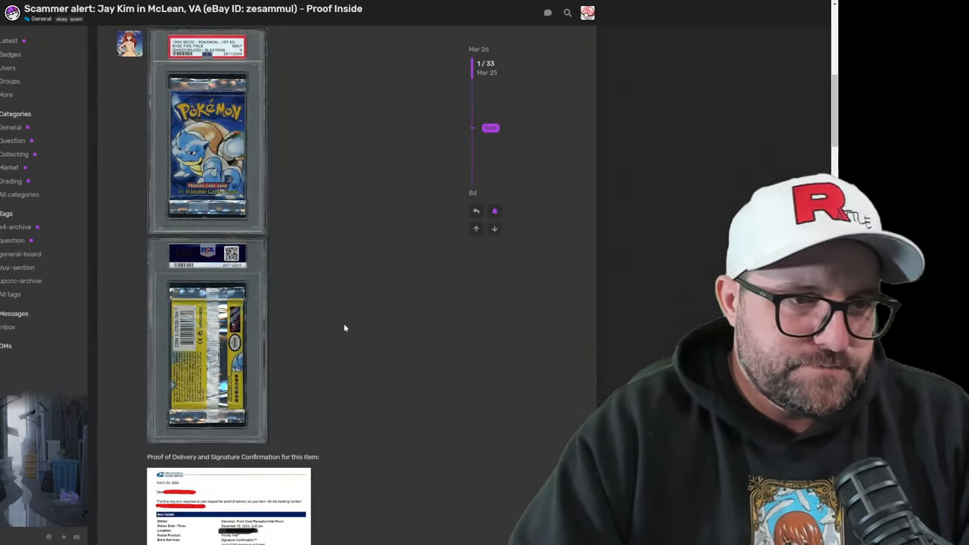
scroll(down, 3)
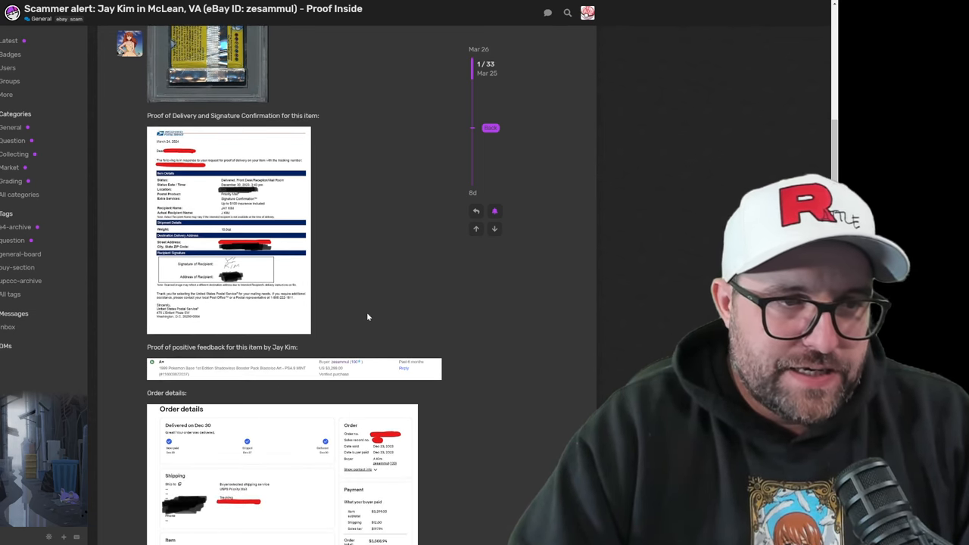
mouse_move(388, 232)
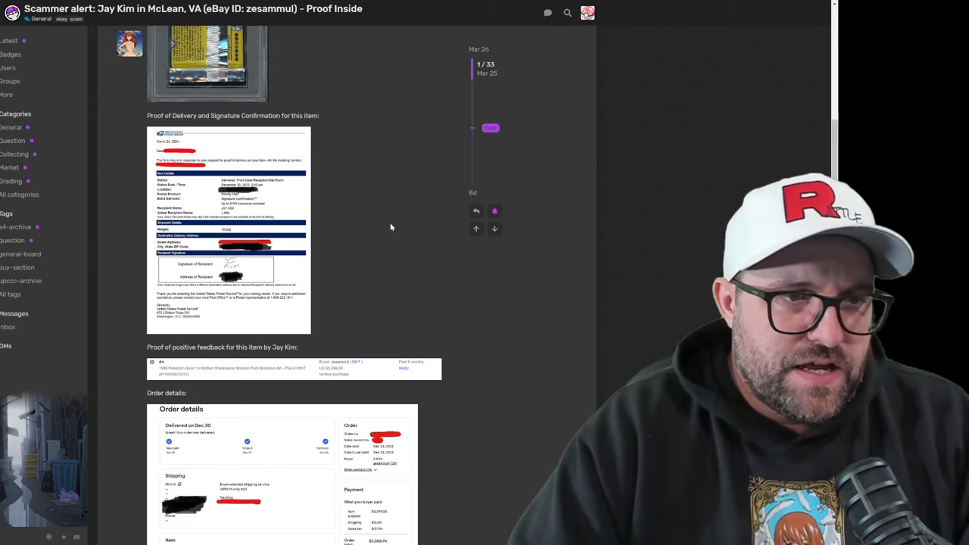
click(229, 231)
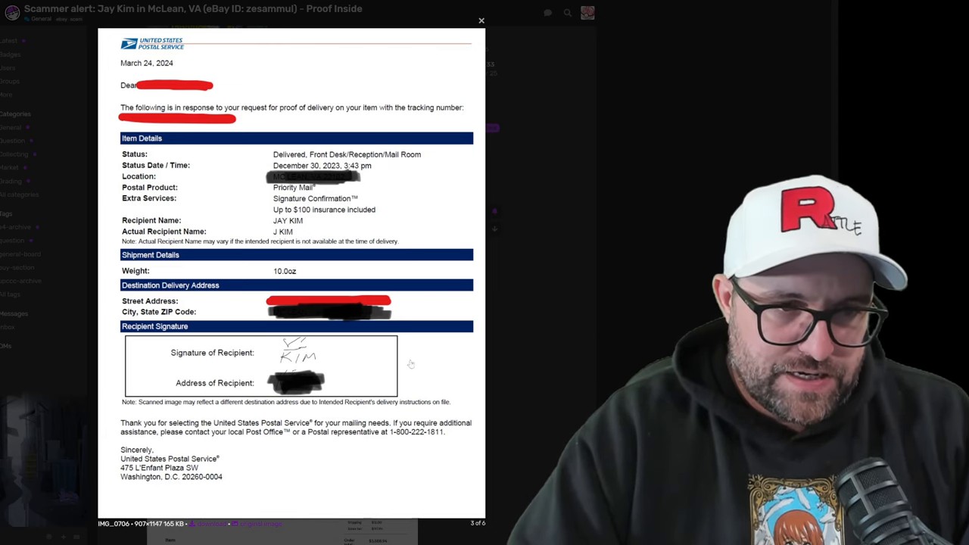
click(481, 21)
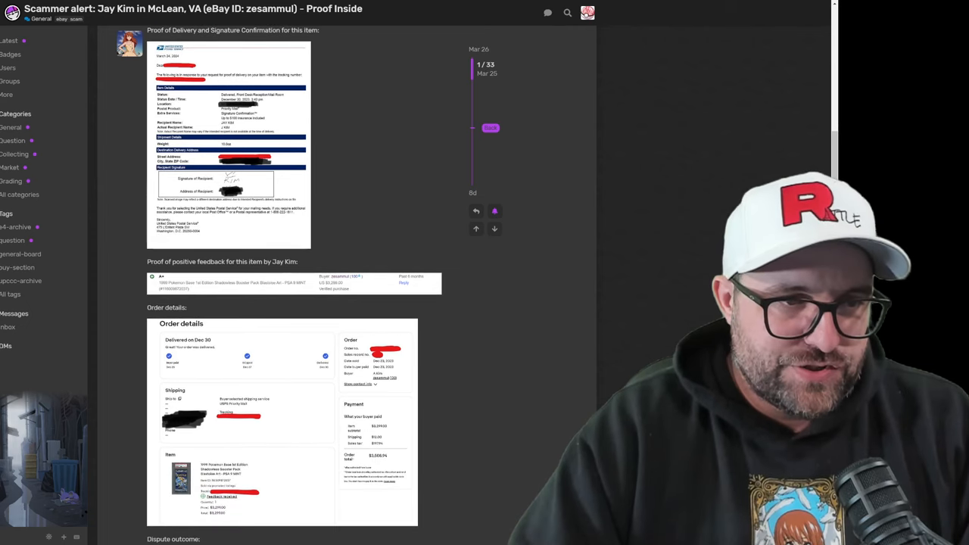
scroll(down, 3)
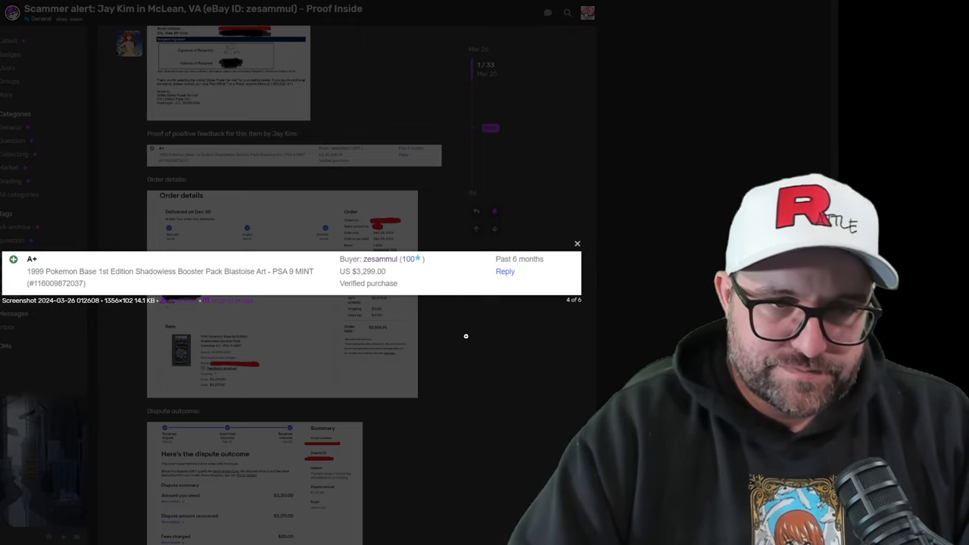
click(578, 243)
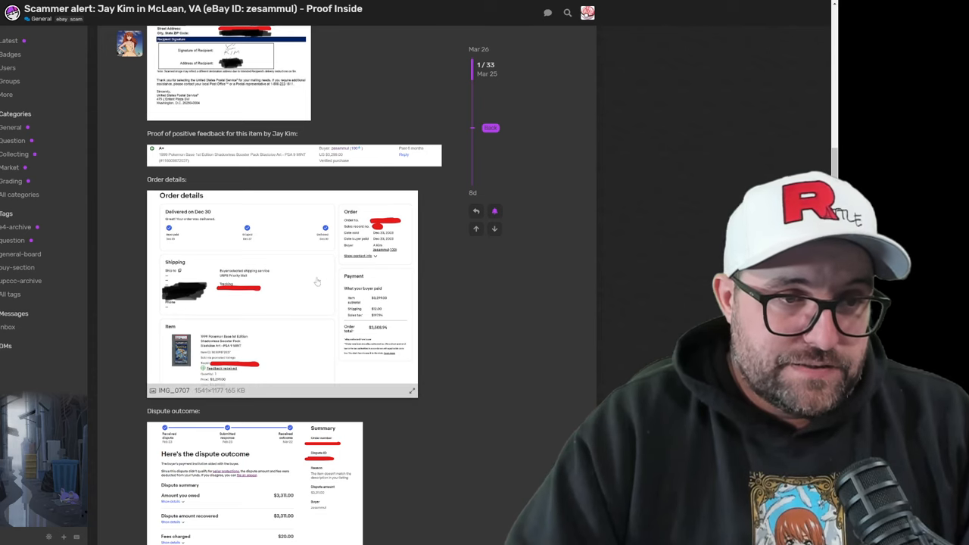
mouse_move(294, 305)
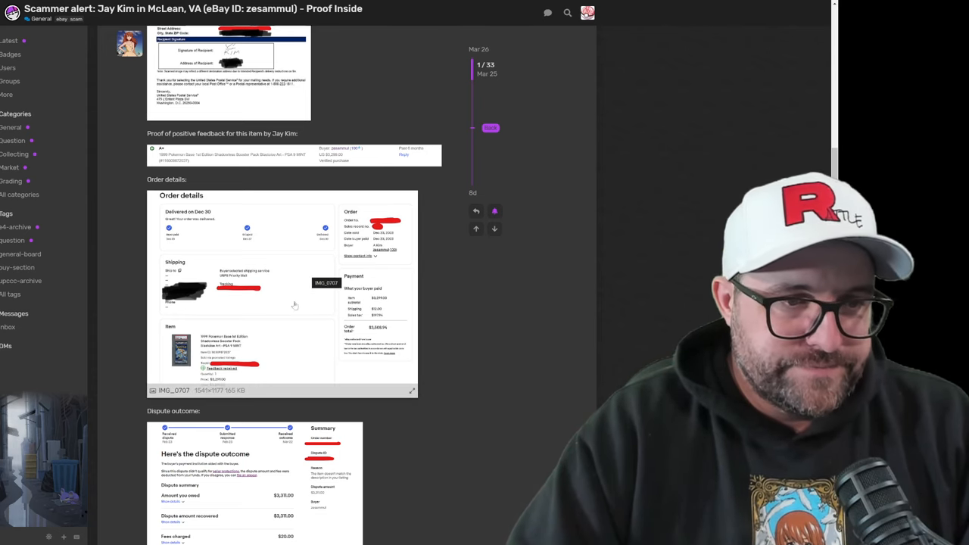
click(282, 295)
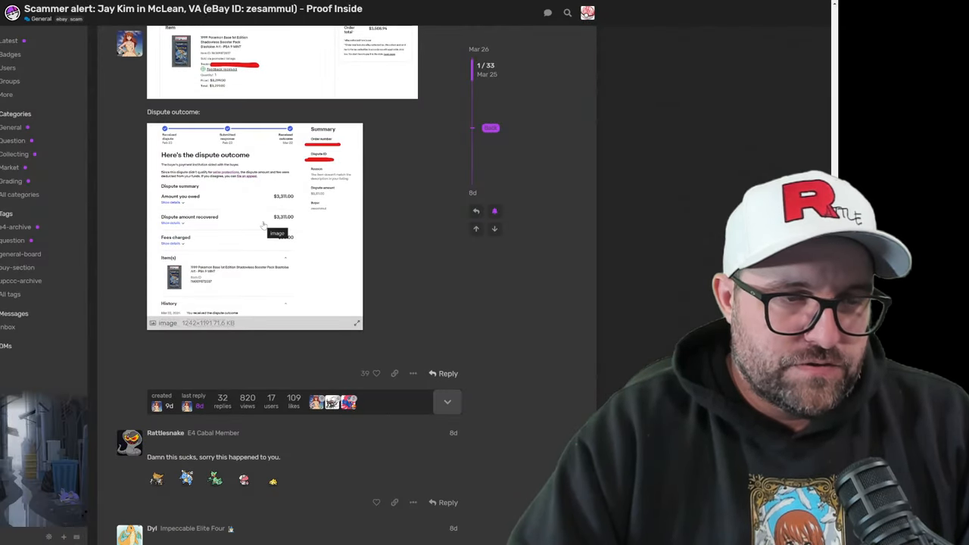
click(254, 227)
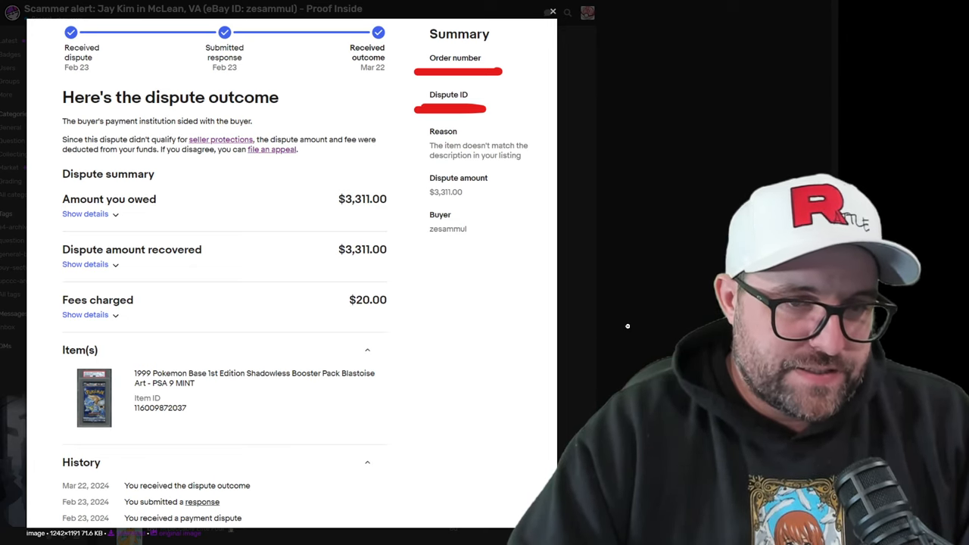
click(551, 12)
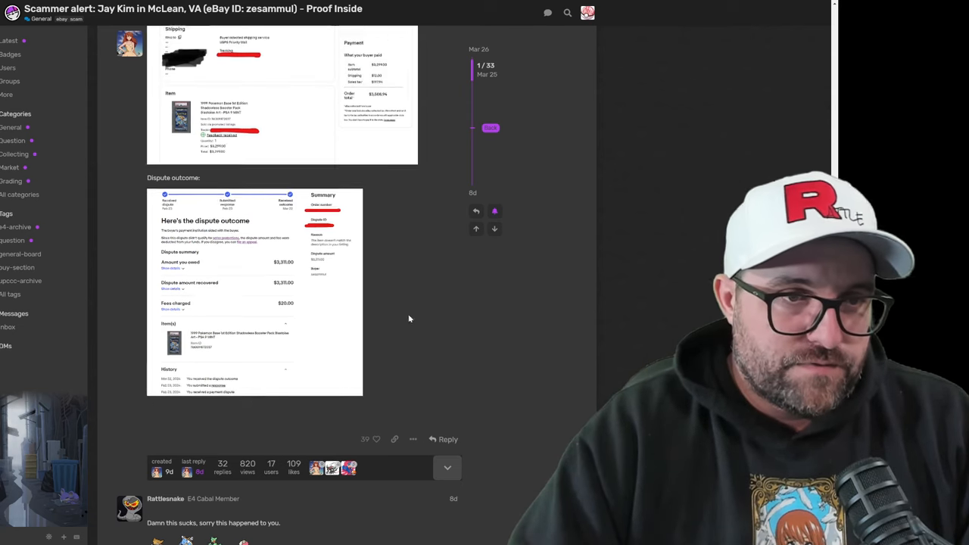
scroll(up, 3)
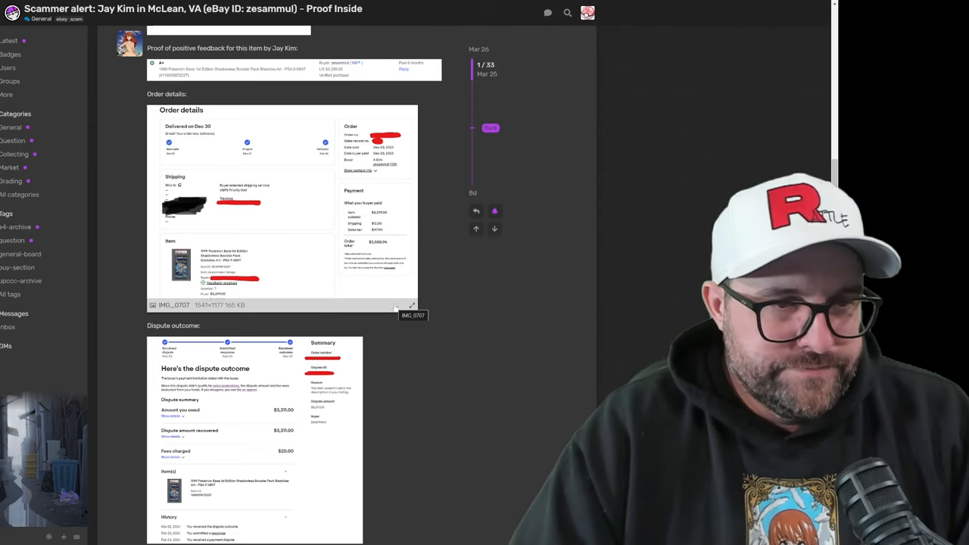
scroll(down, 3)
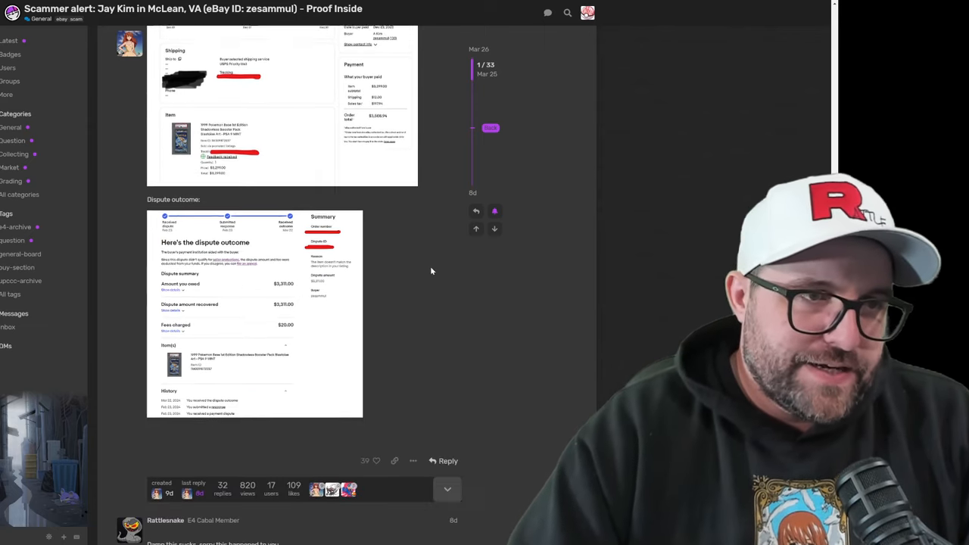
scroll(down, 3)
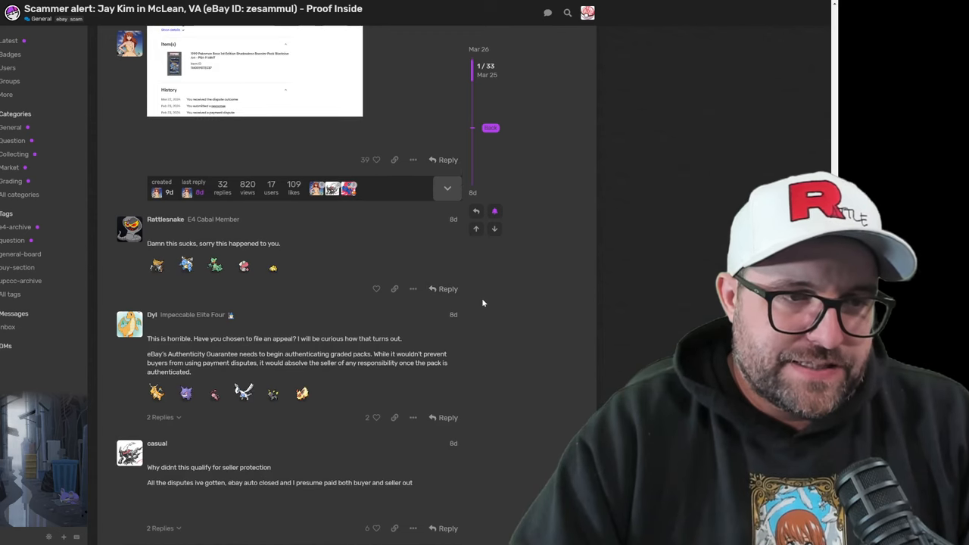
scroll(down, 3)
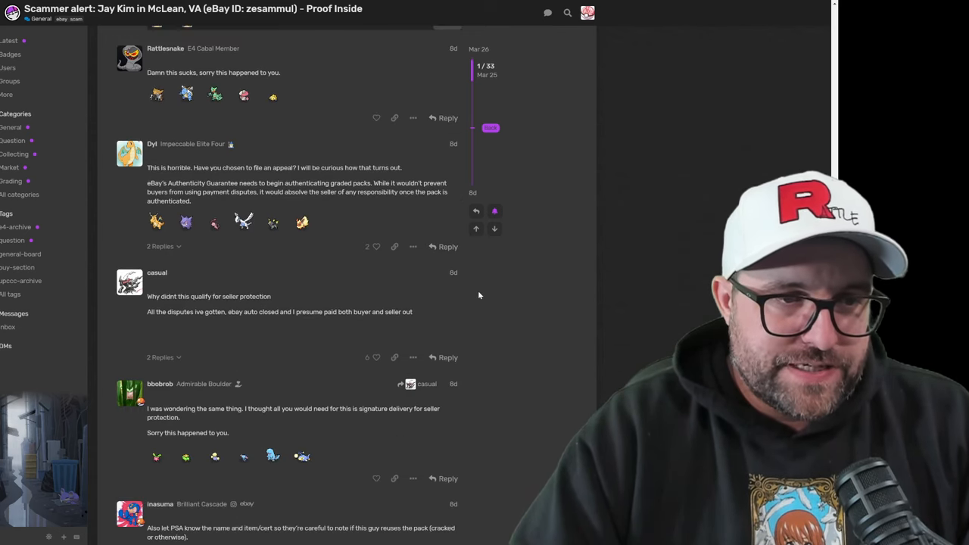
scroll(up, 3)
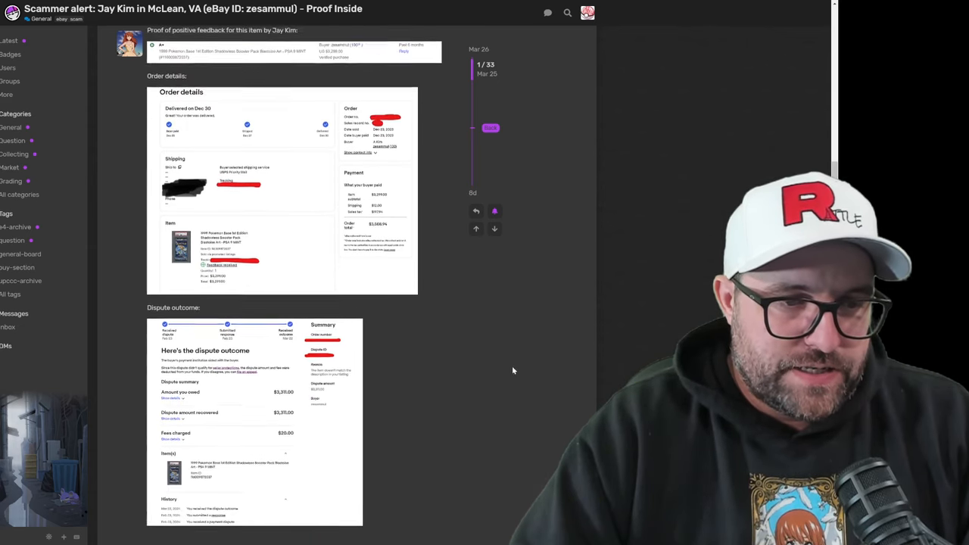
scroll(down, 3)
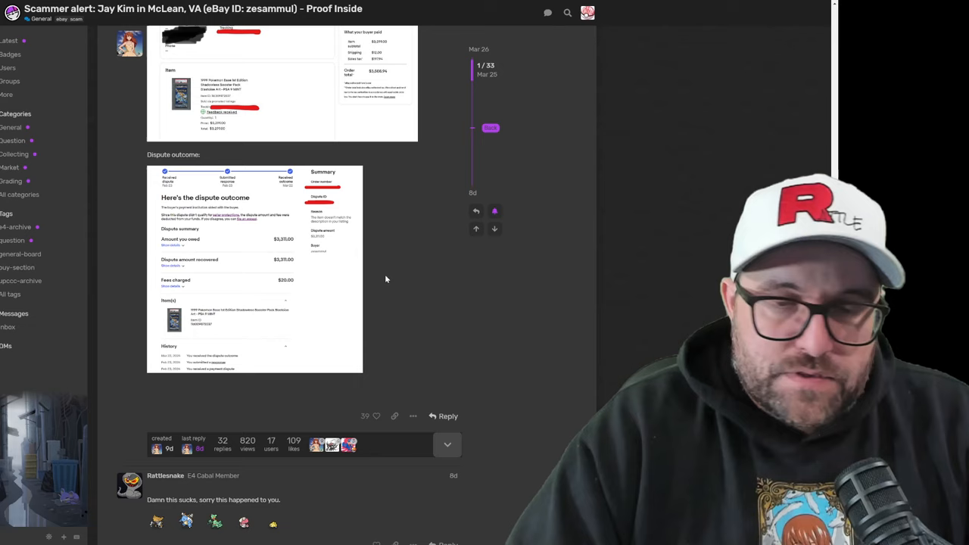
scroll(down, 3)
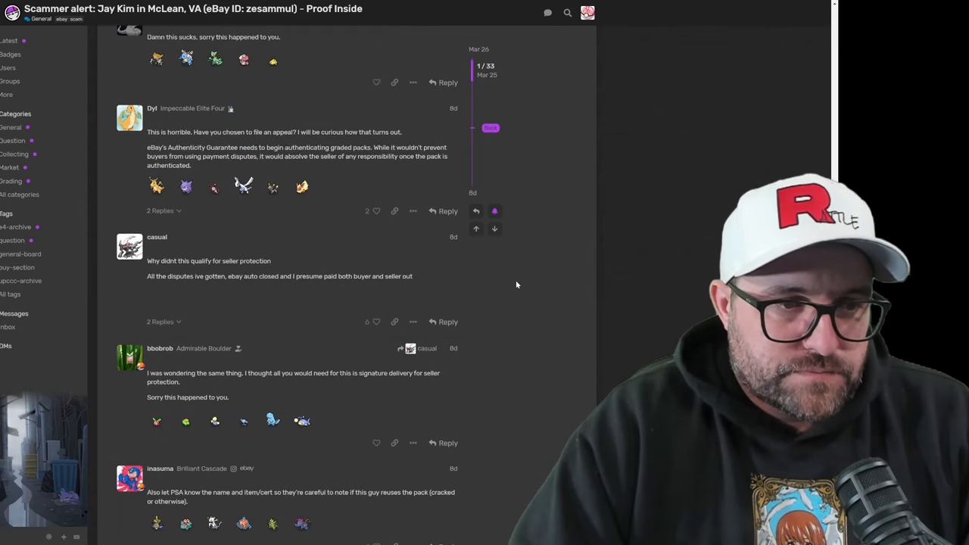
scroll(down, 3)
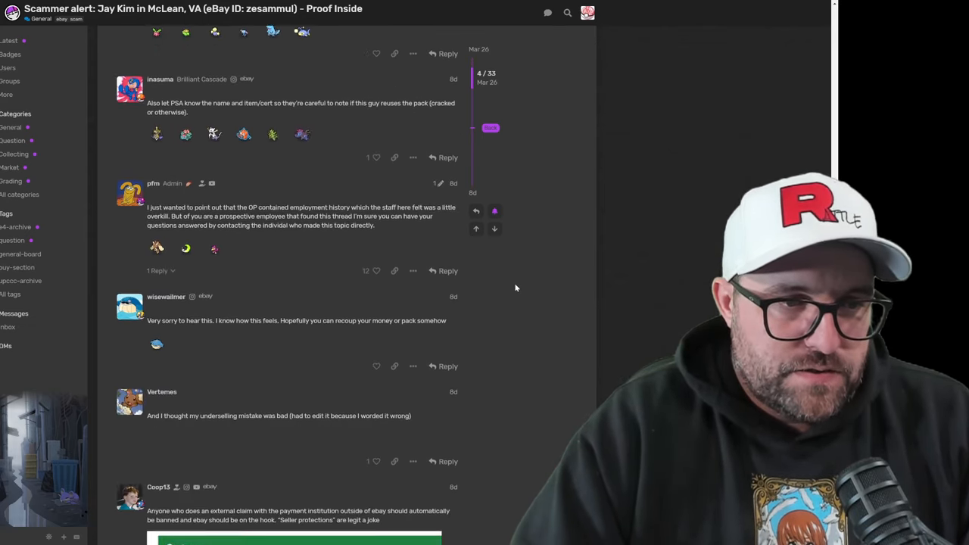
scroll(down, 3)
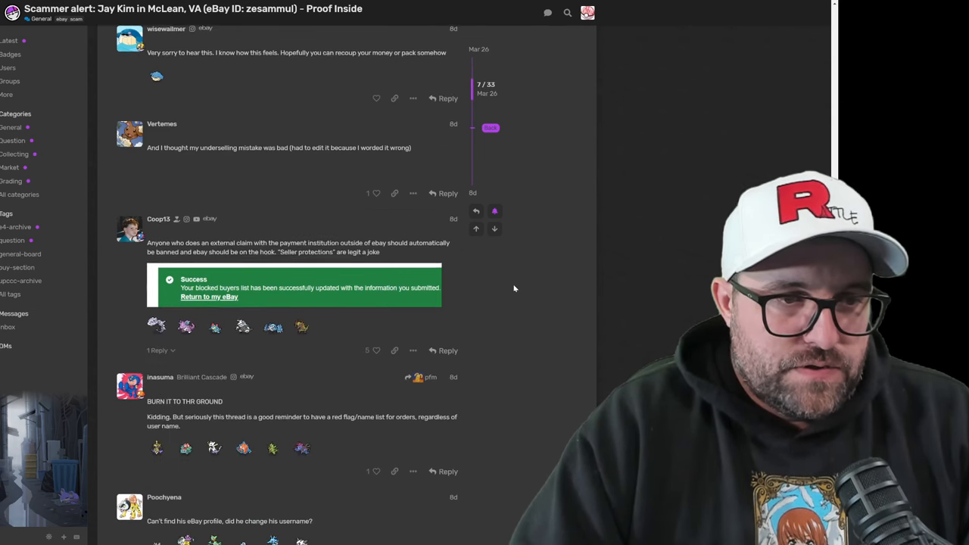
scroll(down, 3)
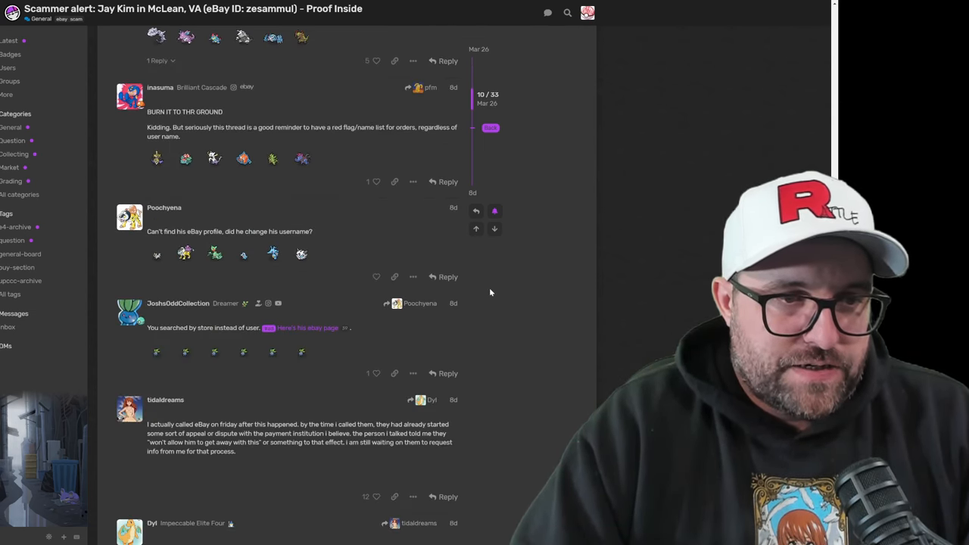
scroll(down, 3)
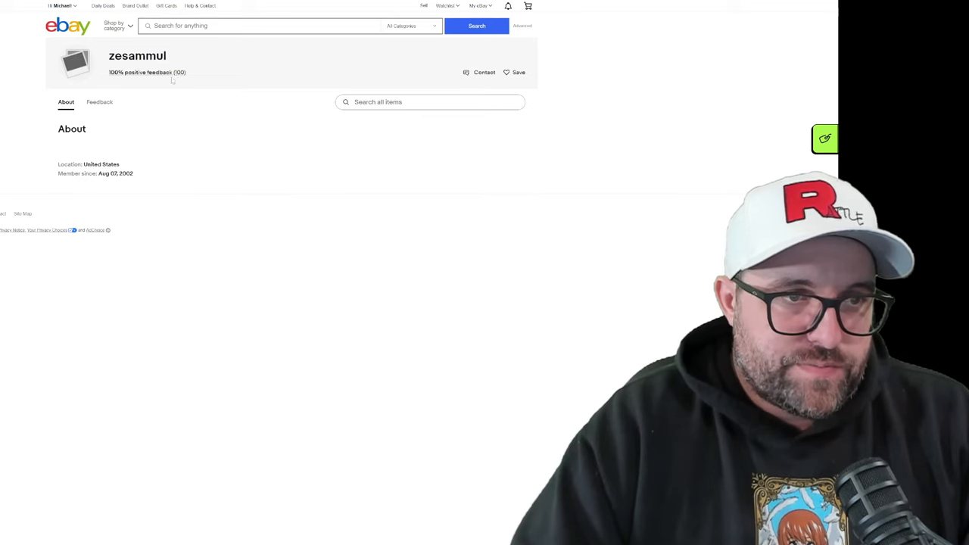
click(100, 101)
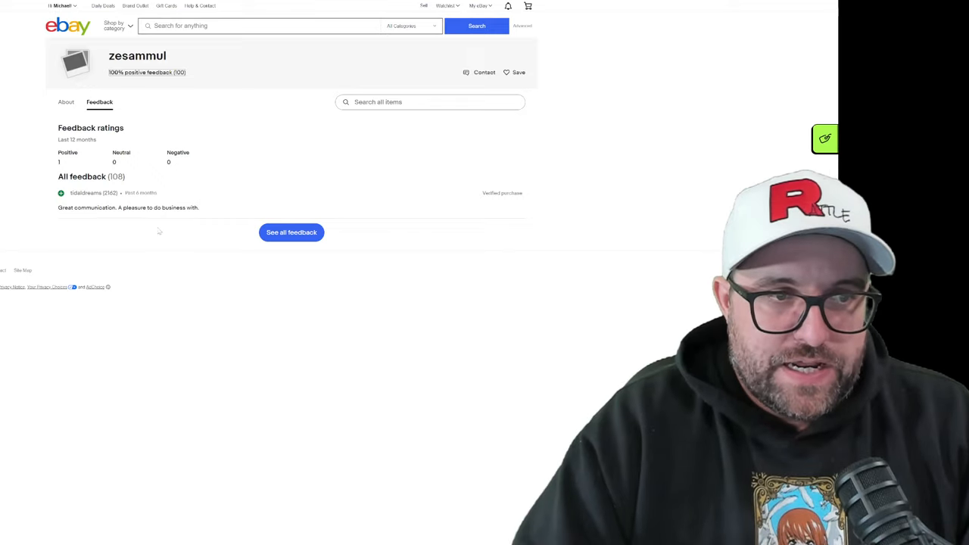
mouse_move(149, 239)
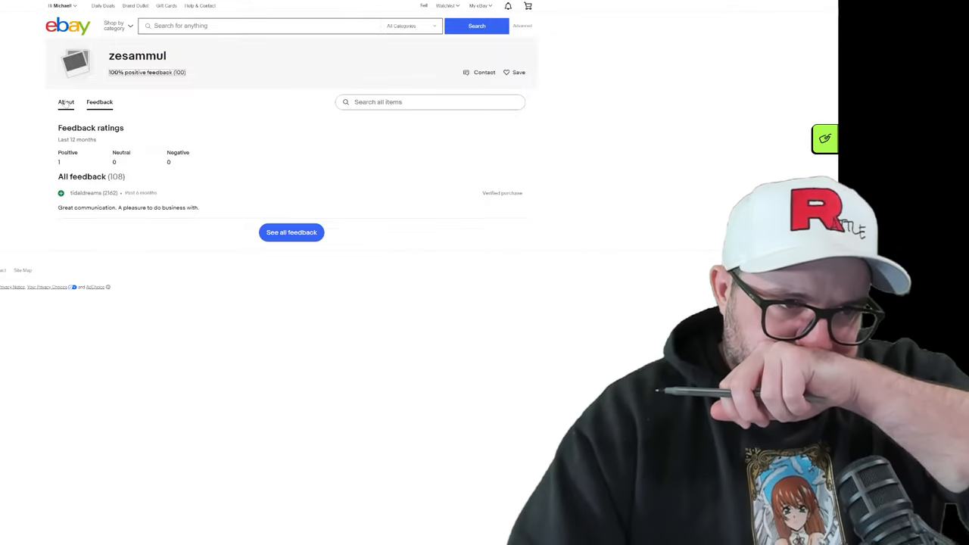
click(67, 102)
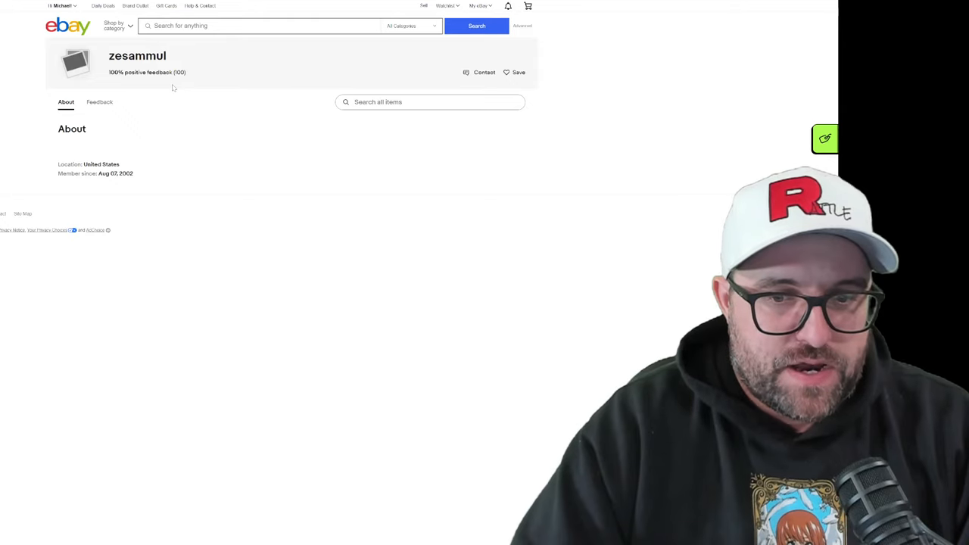
mouse_move(27, 39)
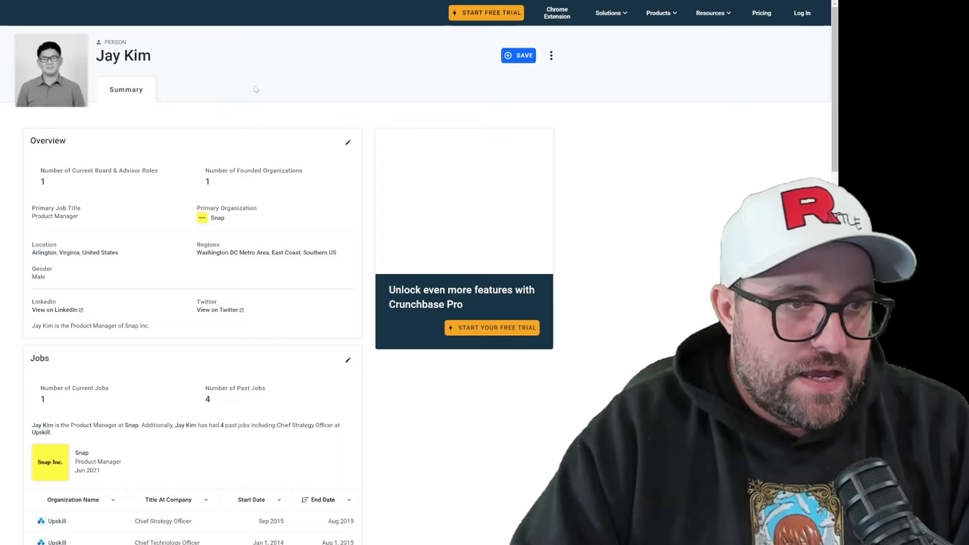
- Scroll through Jay Kim's Crunchbase overview, Snap role and past jobs, then back up
scroll(down, 3)
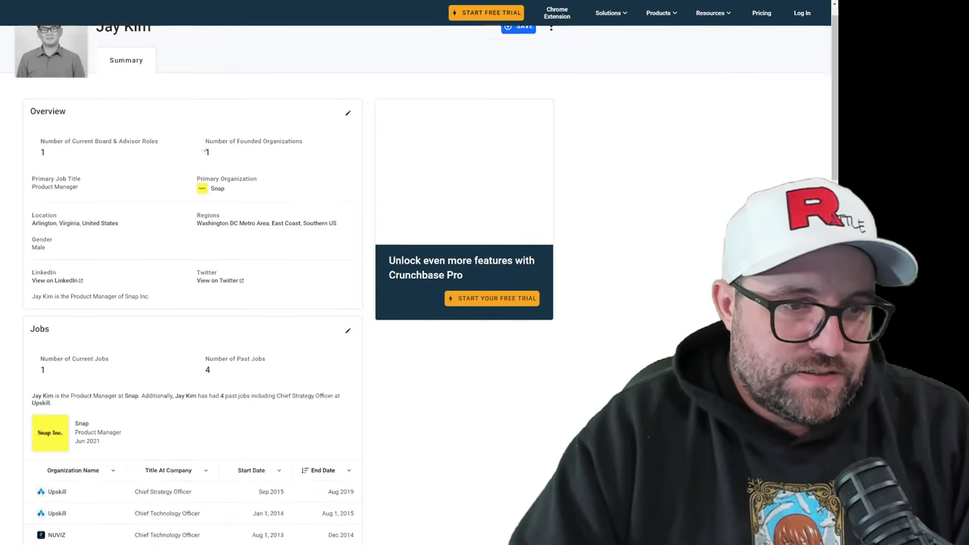
scroll(down, 3)
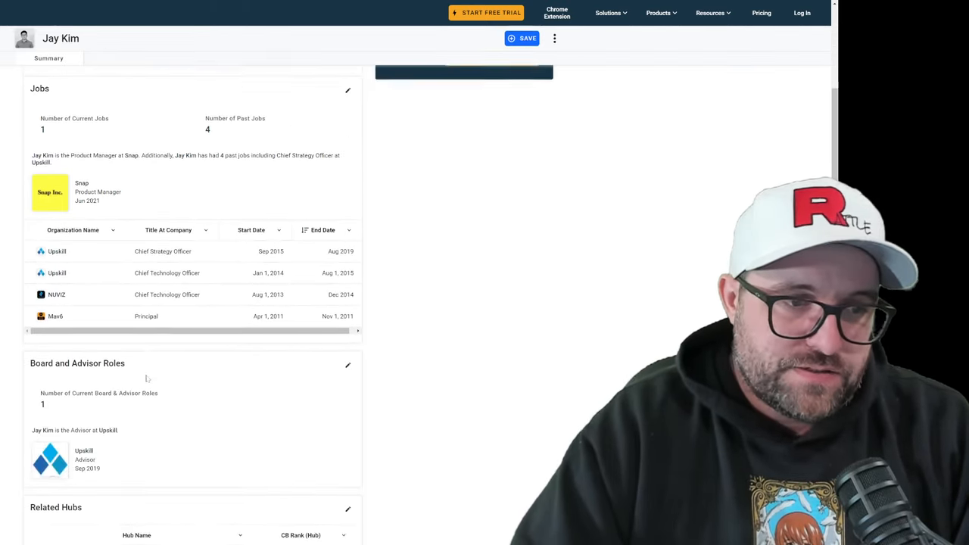
scroll(up, 3)
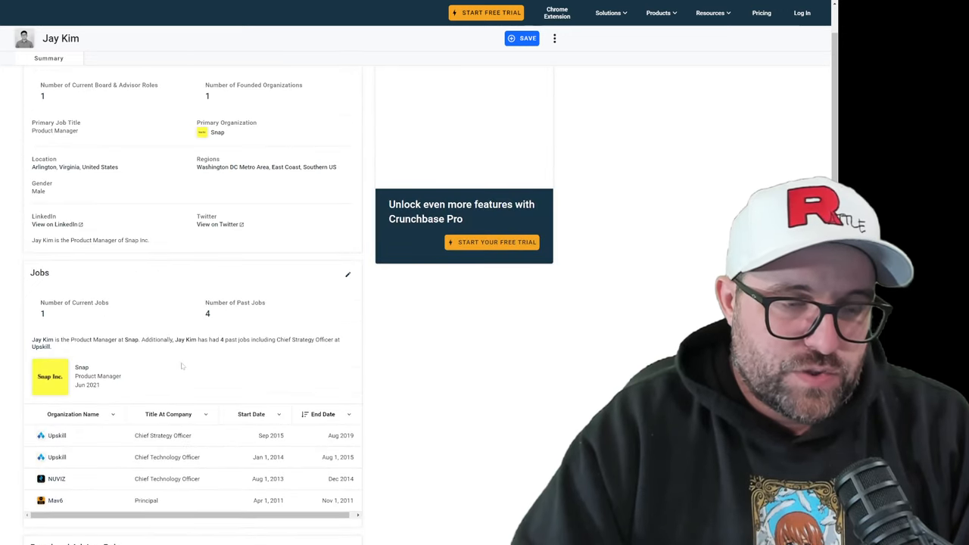
scroll(up, 3)
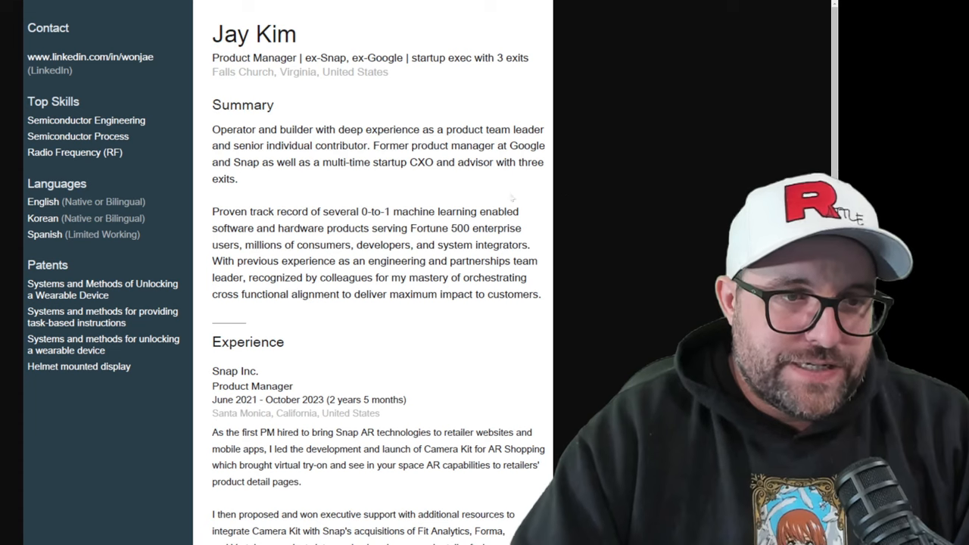
- Scroll the resume PDF through Google, North, Upskill, NUVIZ, Mav6 and M/A-COM roles to Education
scroll(down, 3)
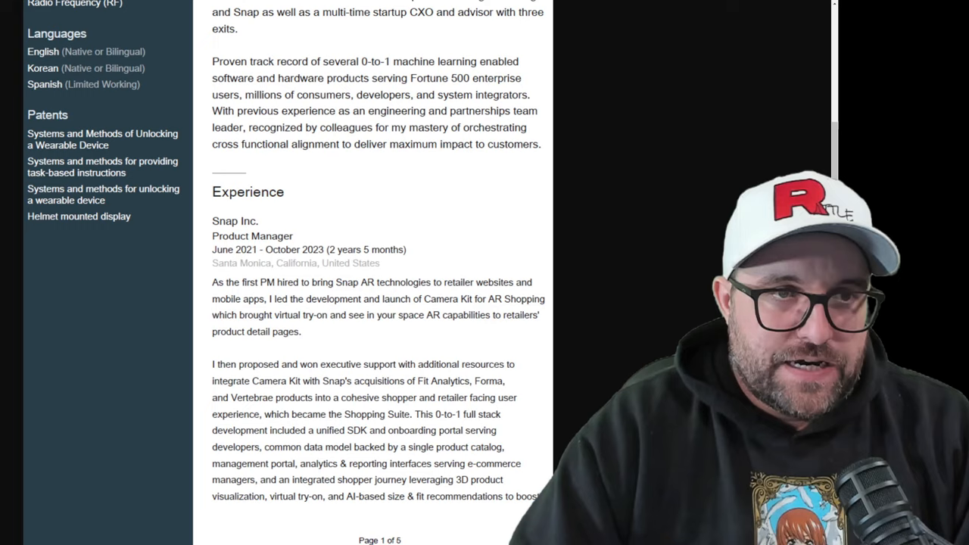
scroll(down, 3)
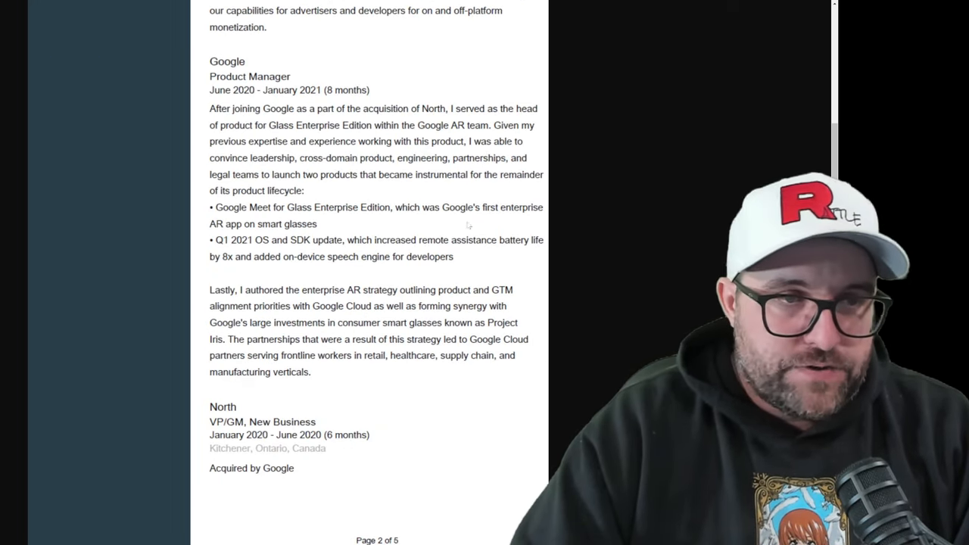
scroll(up, 3)
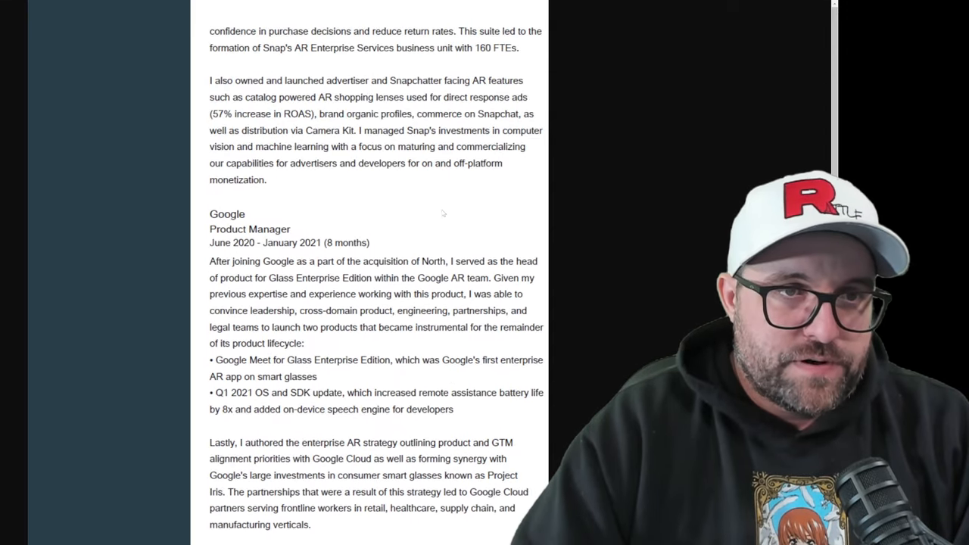
scroll(down, 3)
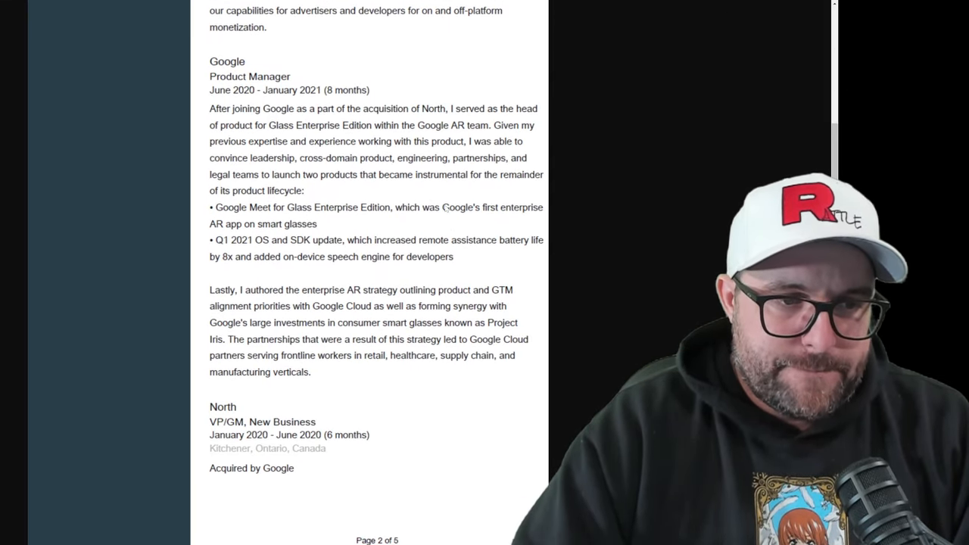
scroll(down, 3)
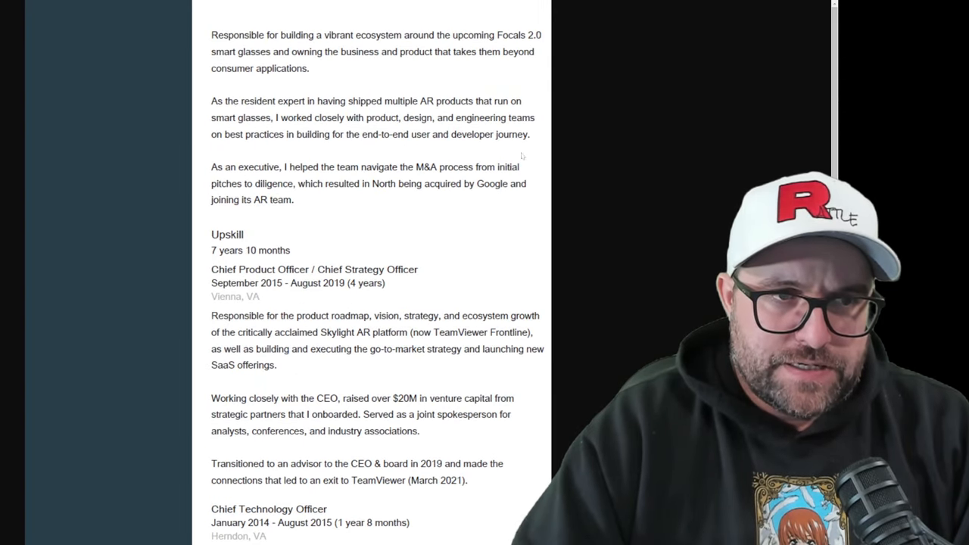
scroll(down, 3)
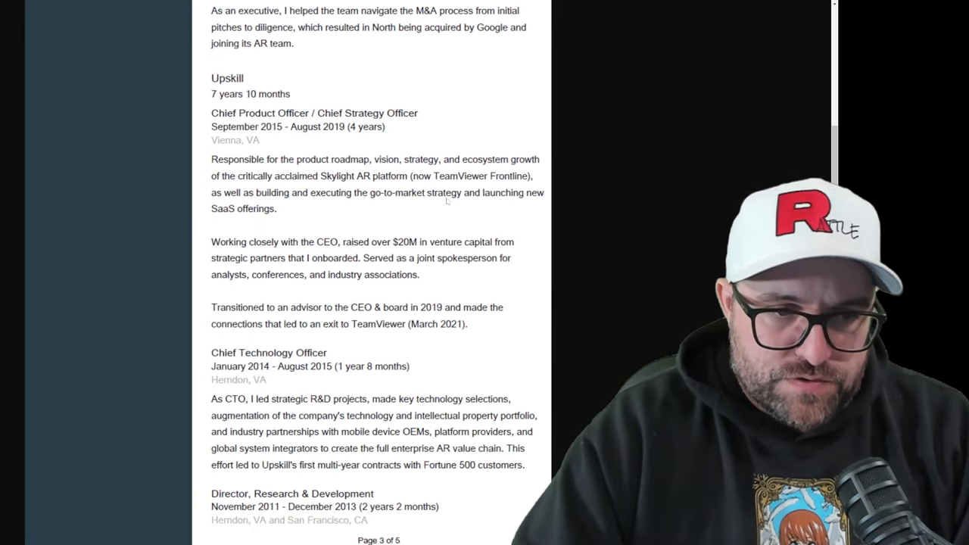
scroll(down, 3)
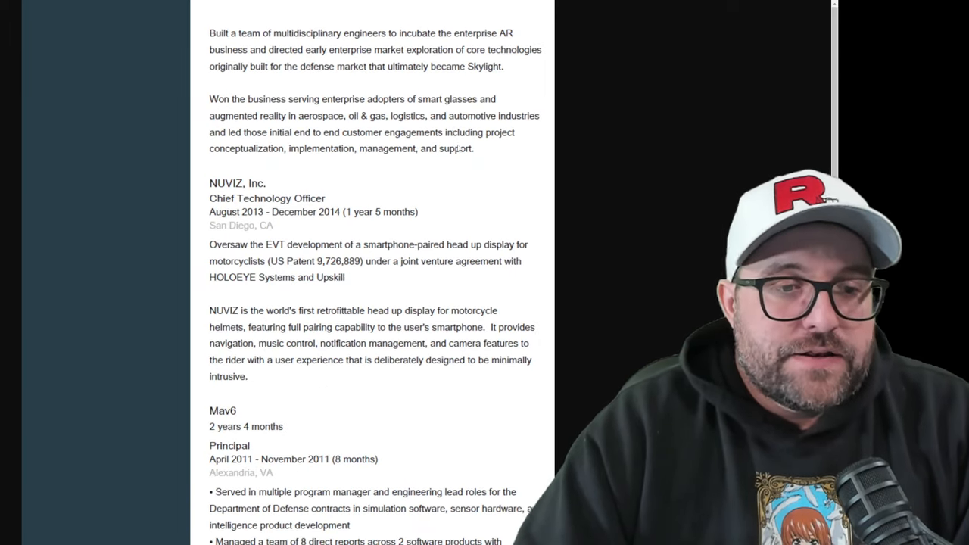
scroll(down, 3)
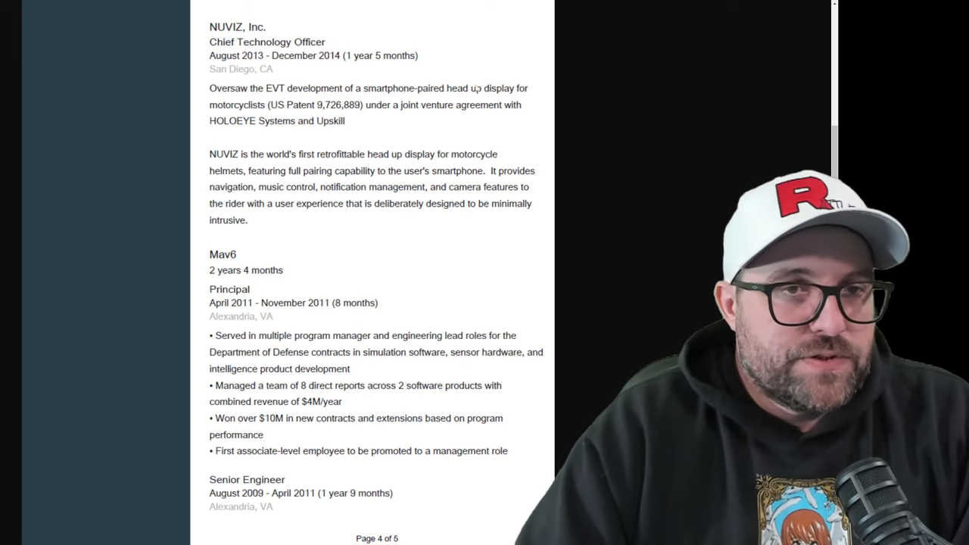
scroll(down, 3)
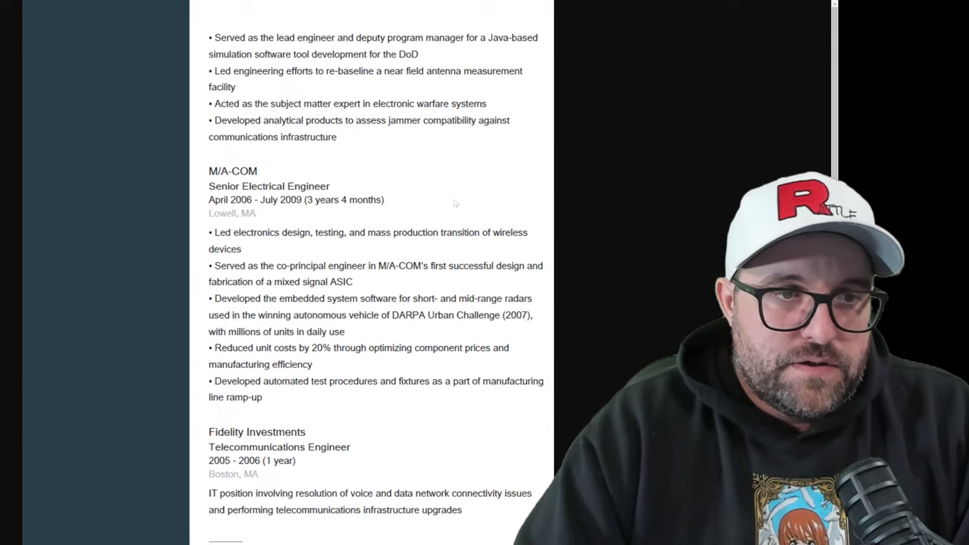
scroll(down, 3)
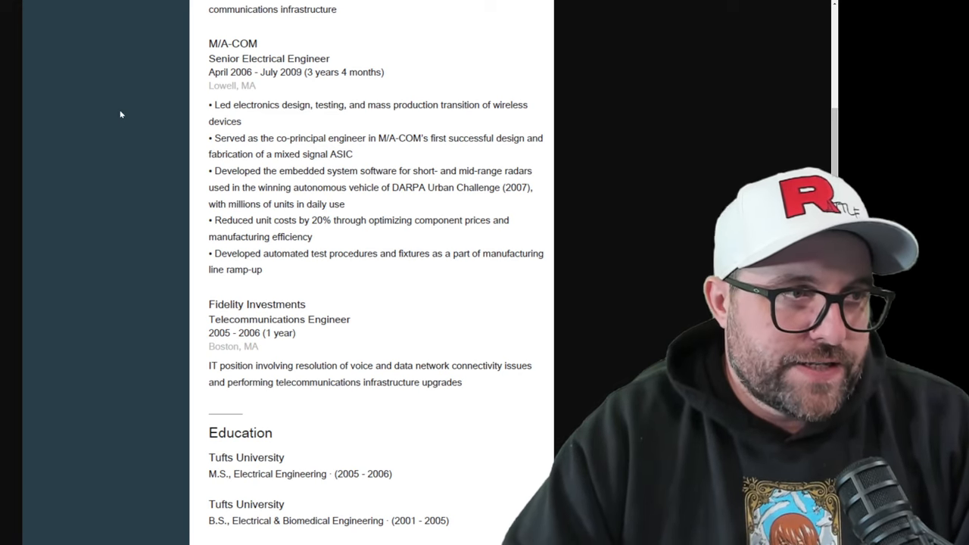
mouse_move(136, 120)
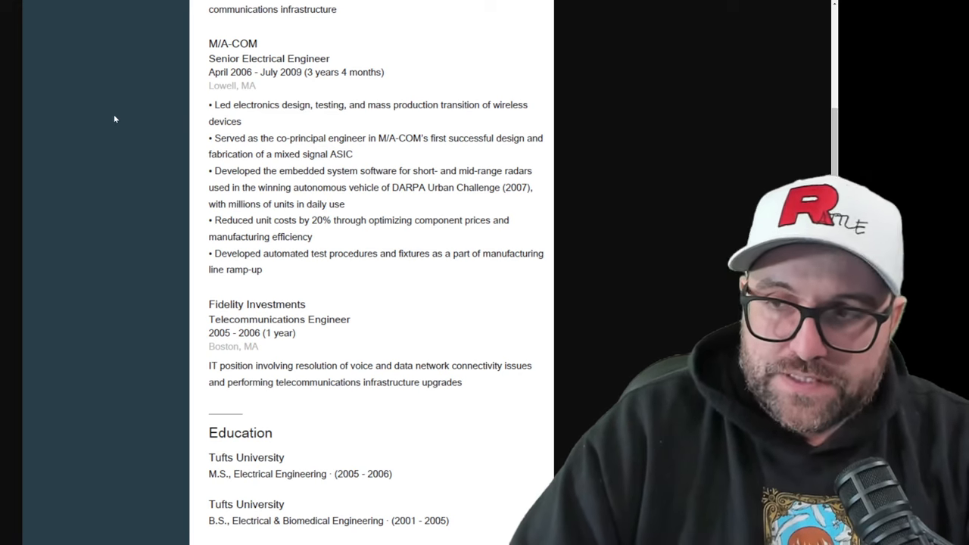
mouse_move(130, 100)
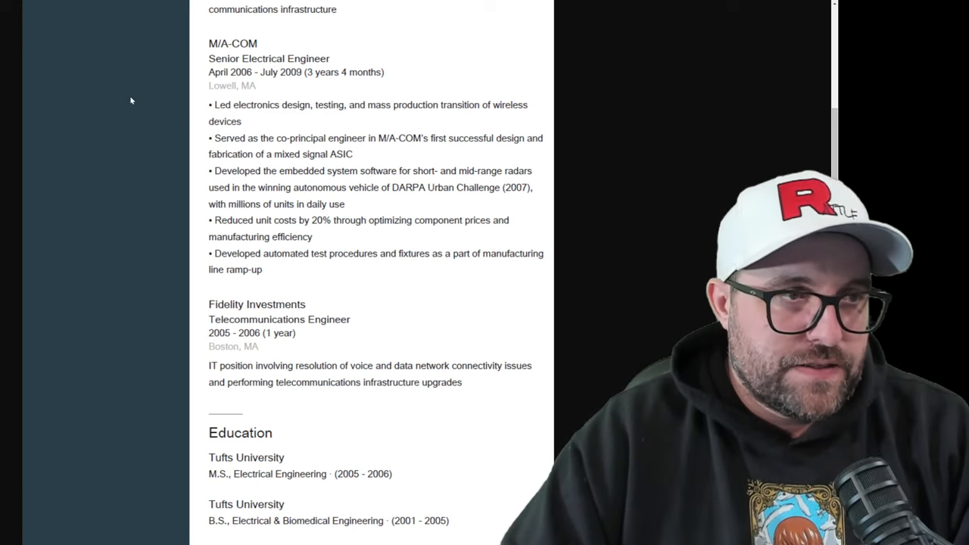